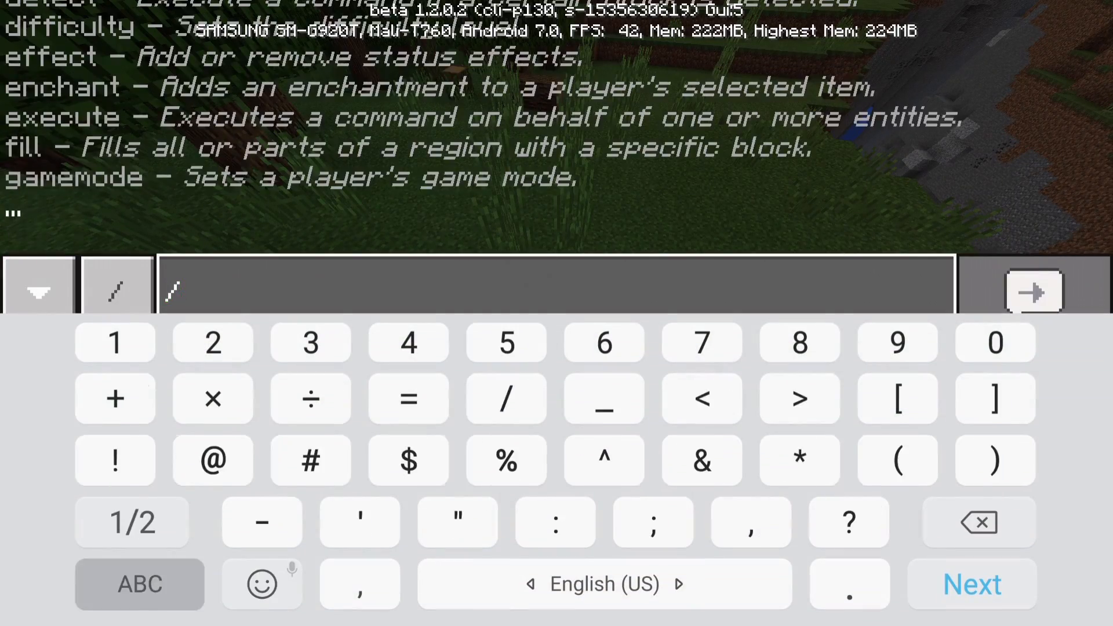
Run /tickingarea list, revealing the existing circular ticking area named test.
text(/tickingarea)
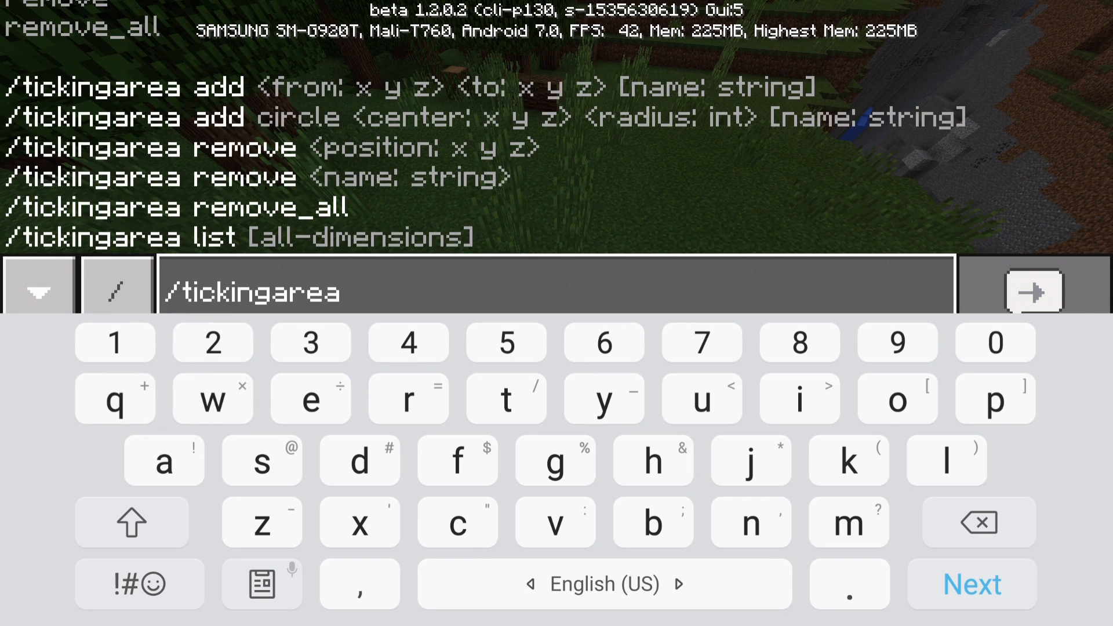
text(li)
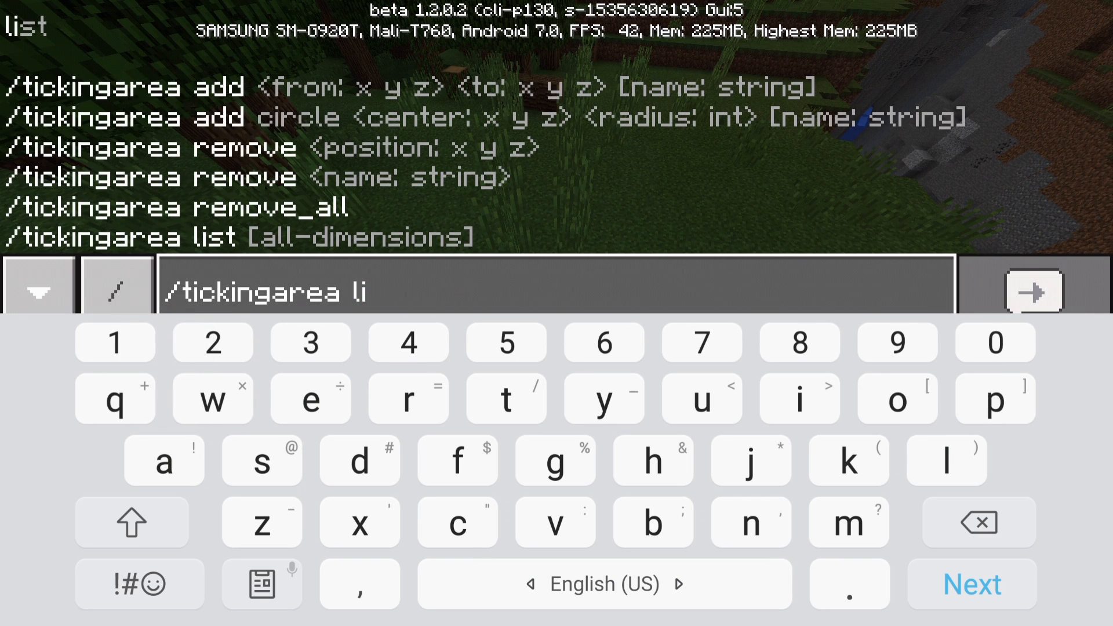
text(st)
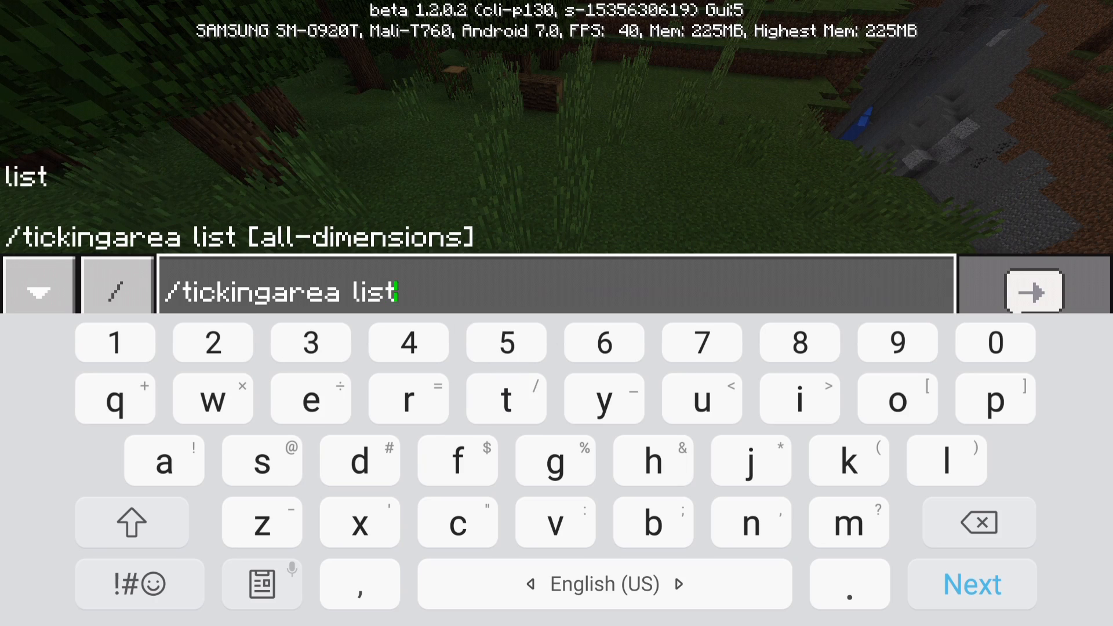
click(1033, 290)
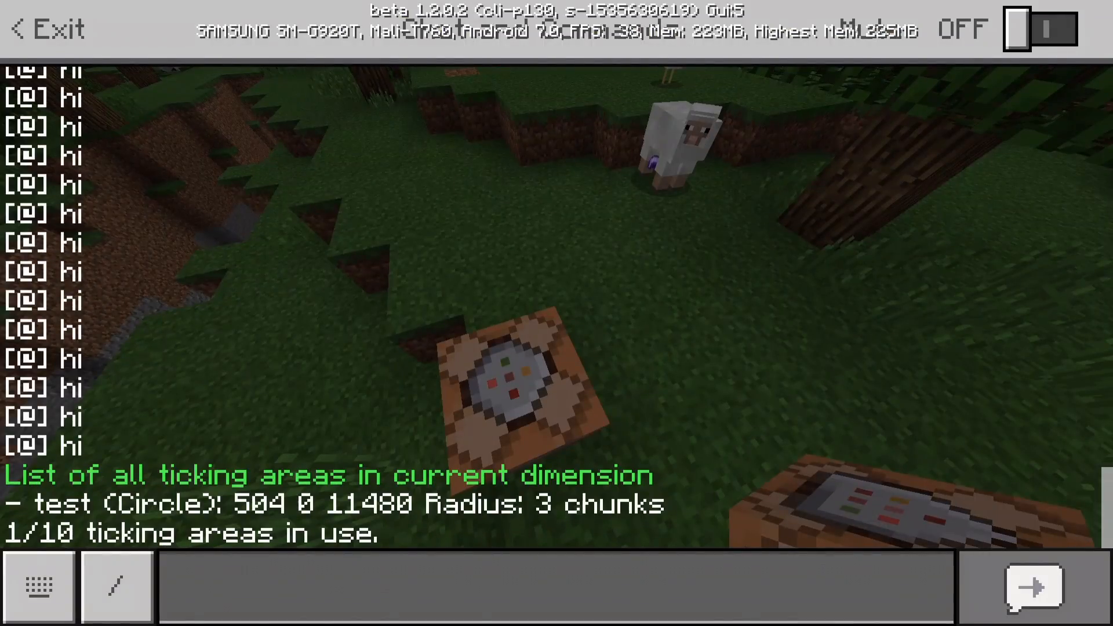
Run /tickingarea remove test to delete the old test ticking area.
click(1039, 29)
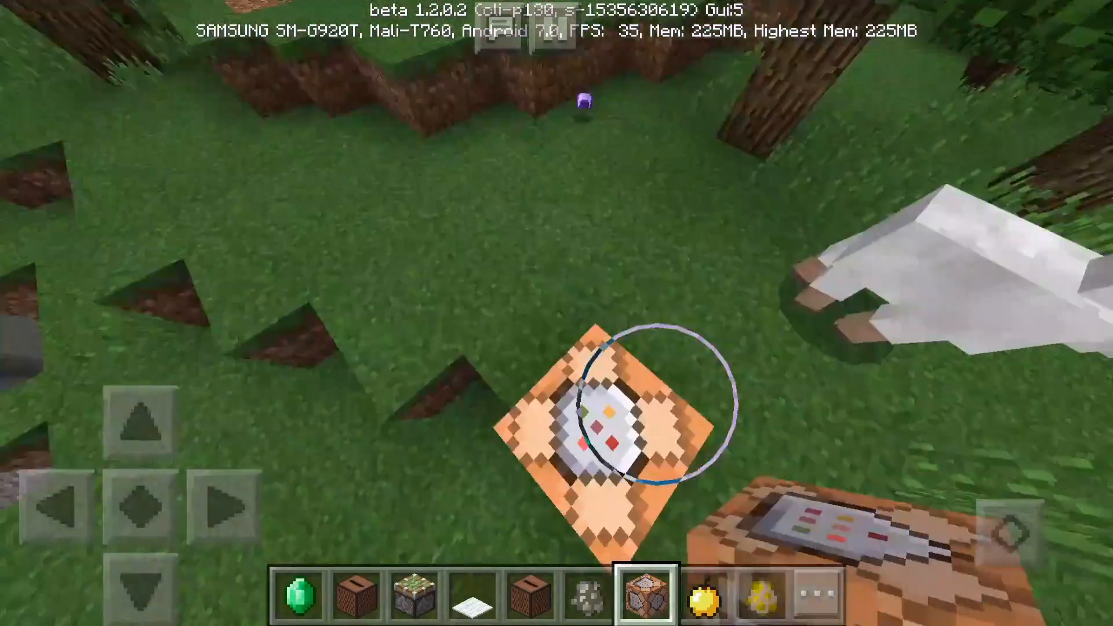
text(tickingarea)
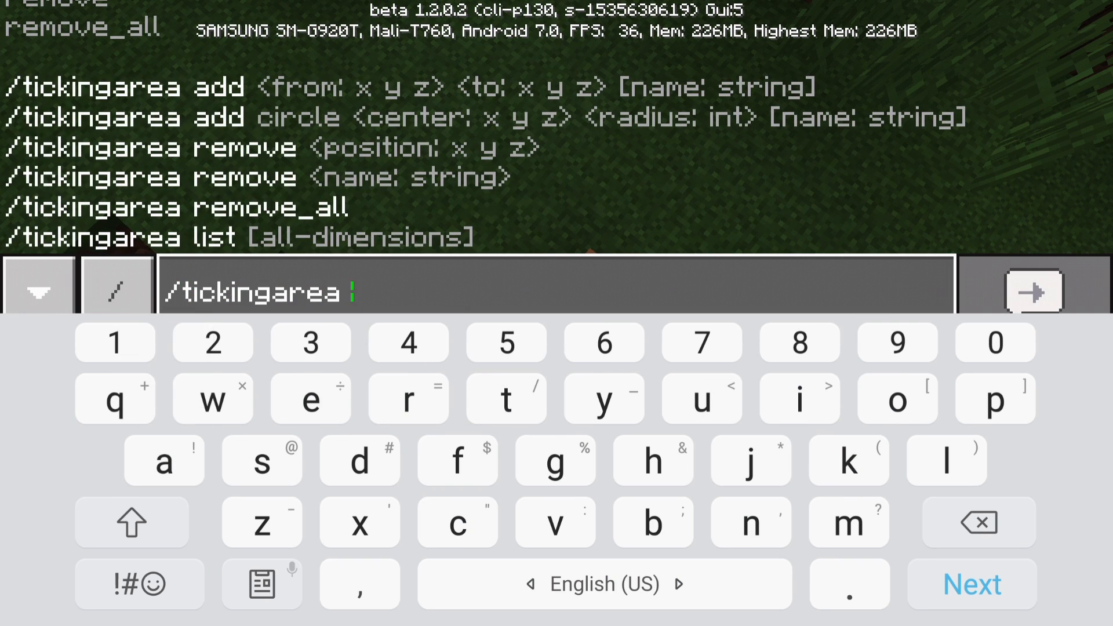
text(remv)
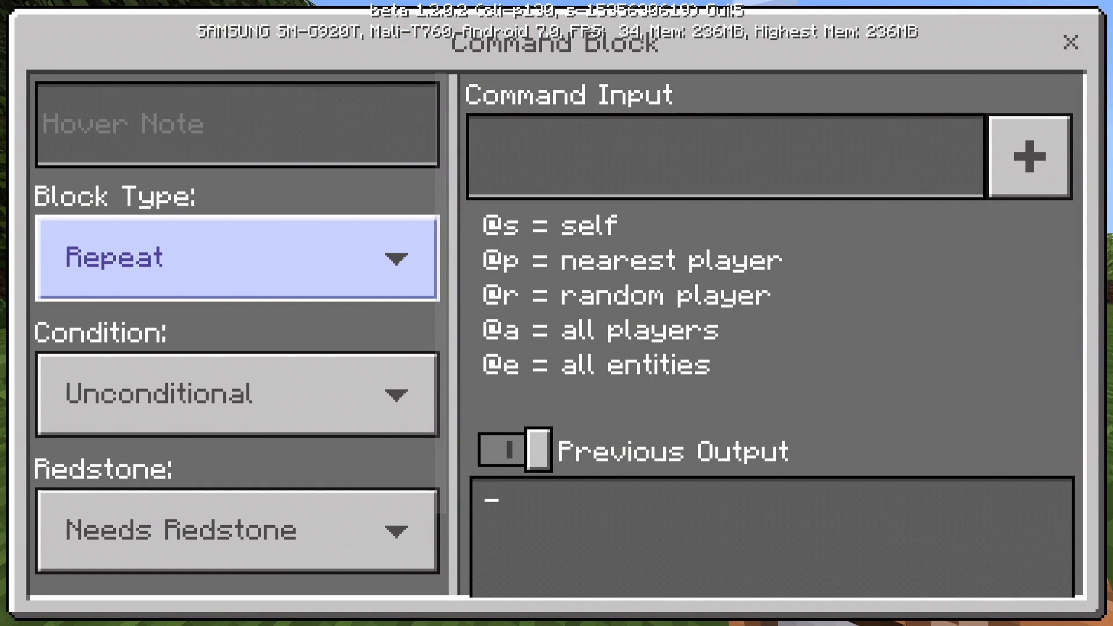
Give the Repeat command block the command 'say hi'.
text(say)
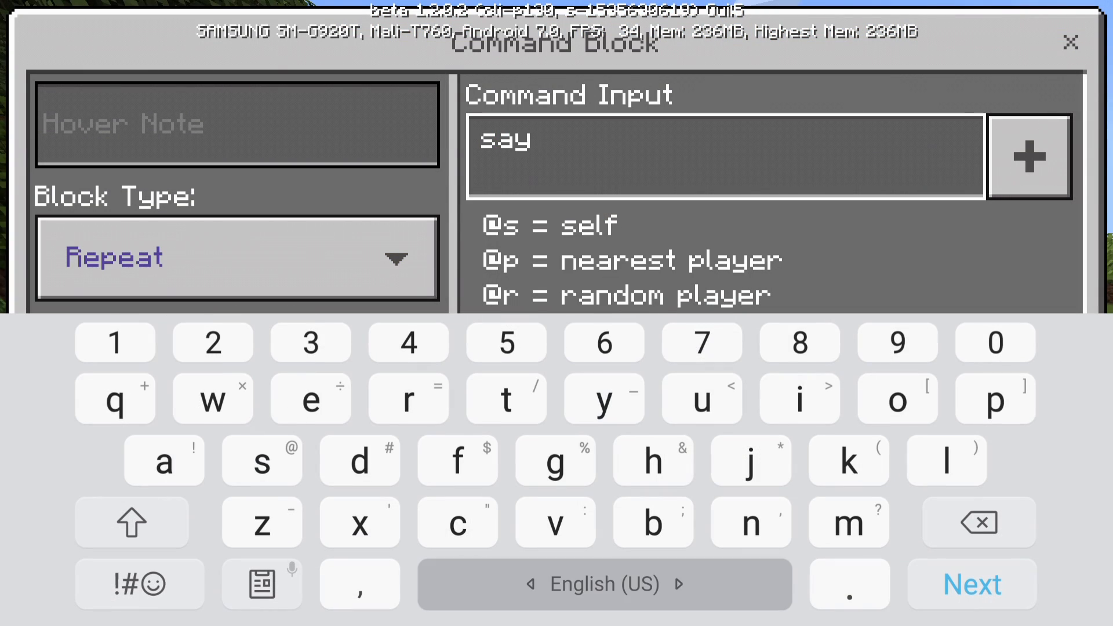
text(hi)
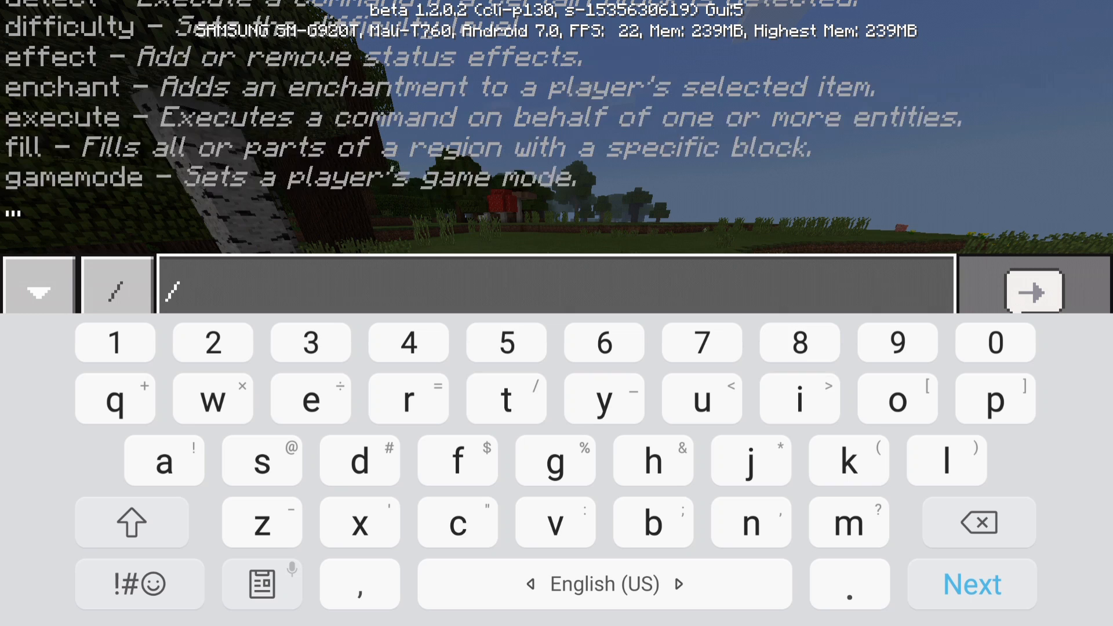
Compose /tickingarea add circle ~ ~ ~ 4 eee in chat without sending it.
click(164, 459)
text(tickingarea add circle ~ ~ ~)
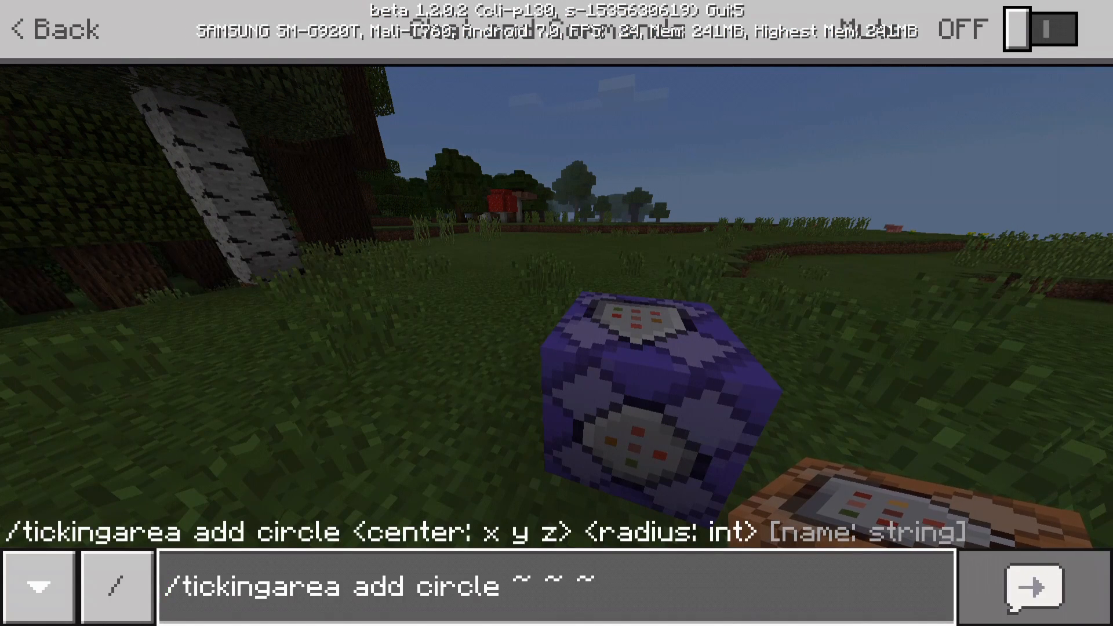
text(4)
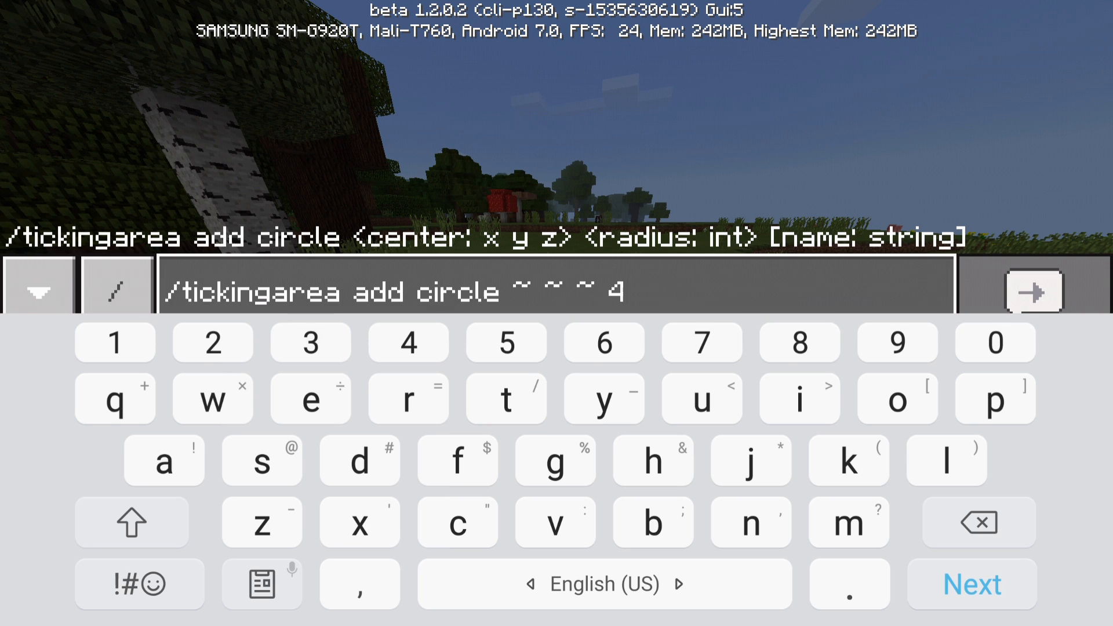
text(eee)
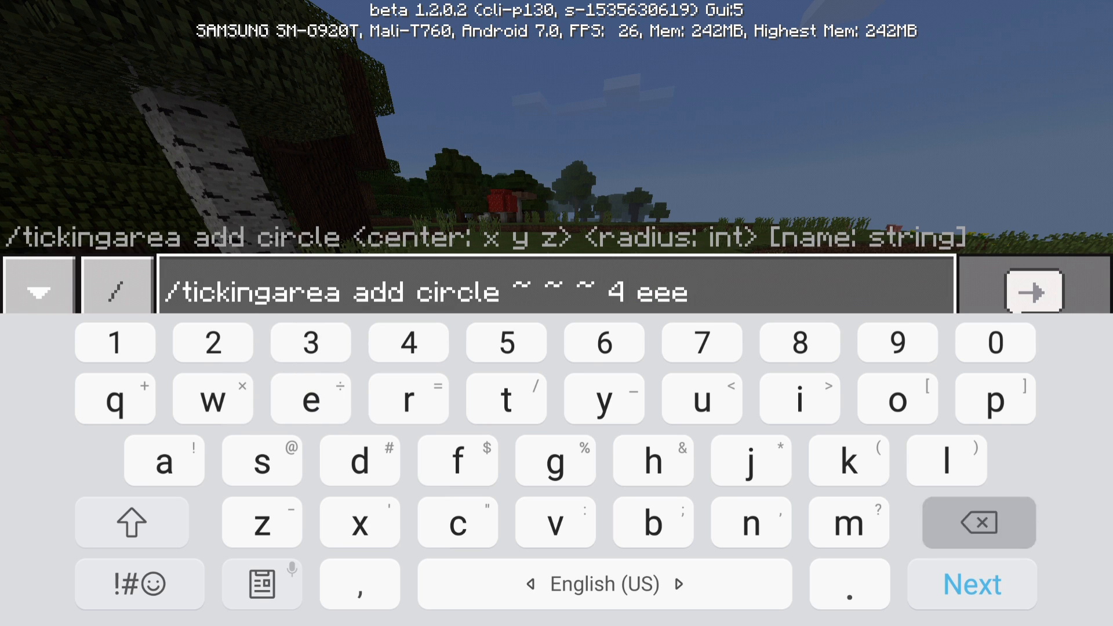
click(979, 523)
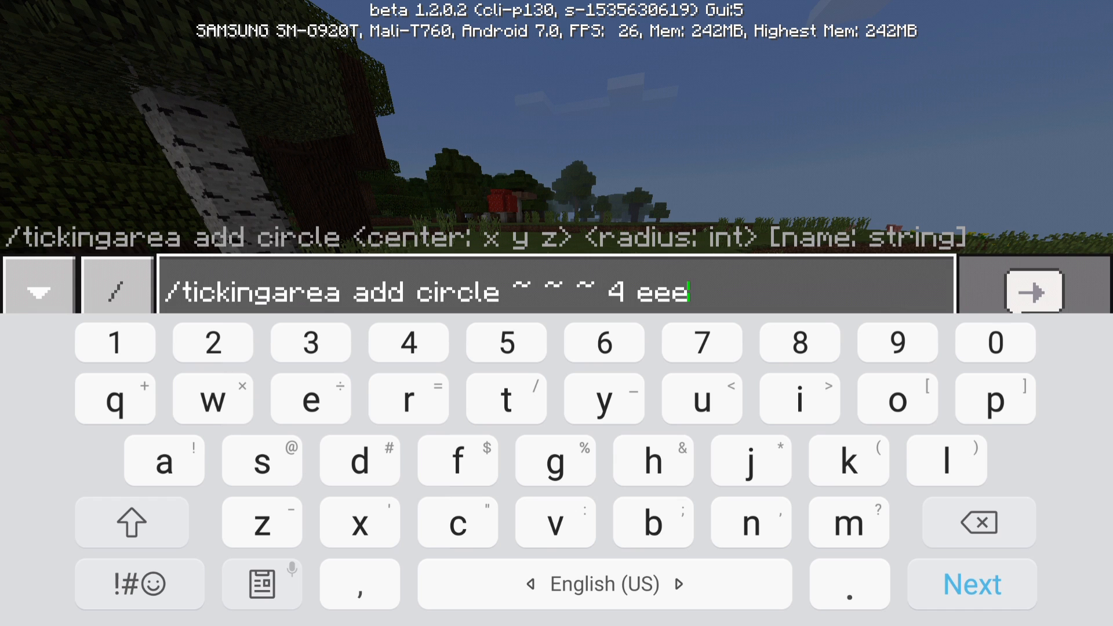
Create the eee ticking area, then teleport with /tp ~10000 ~ ~ while hi messages continue.
click(1035, 292)
text(/tp ~10000 ~ ~)
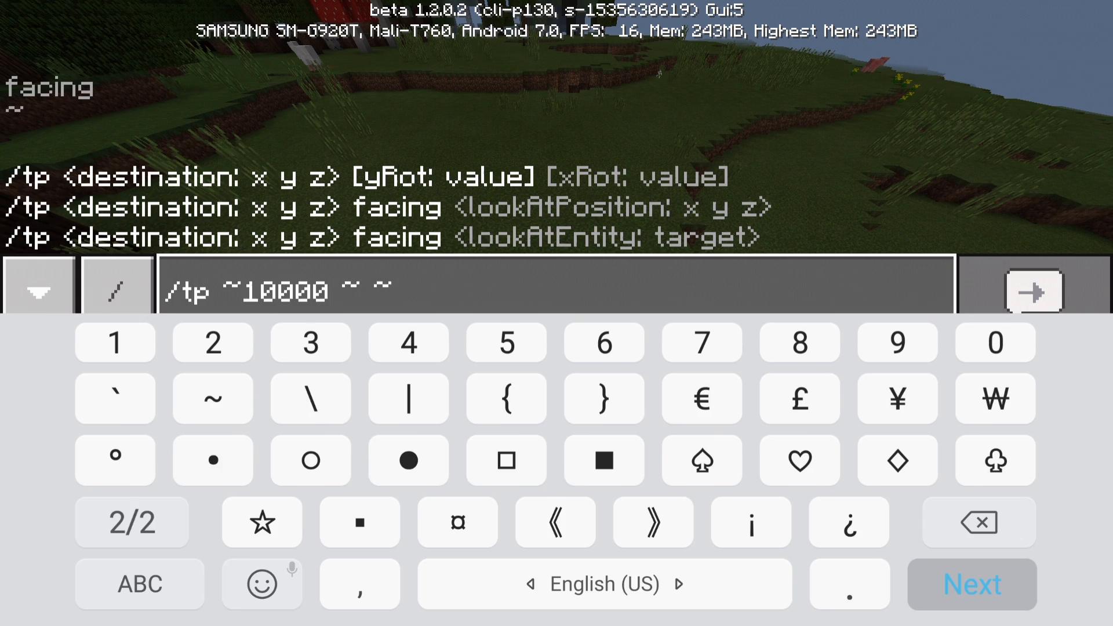
click(1033, 291)
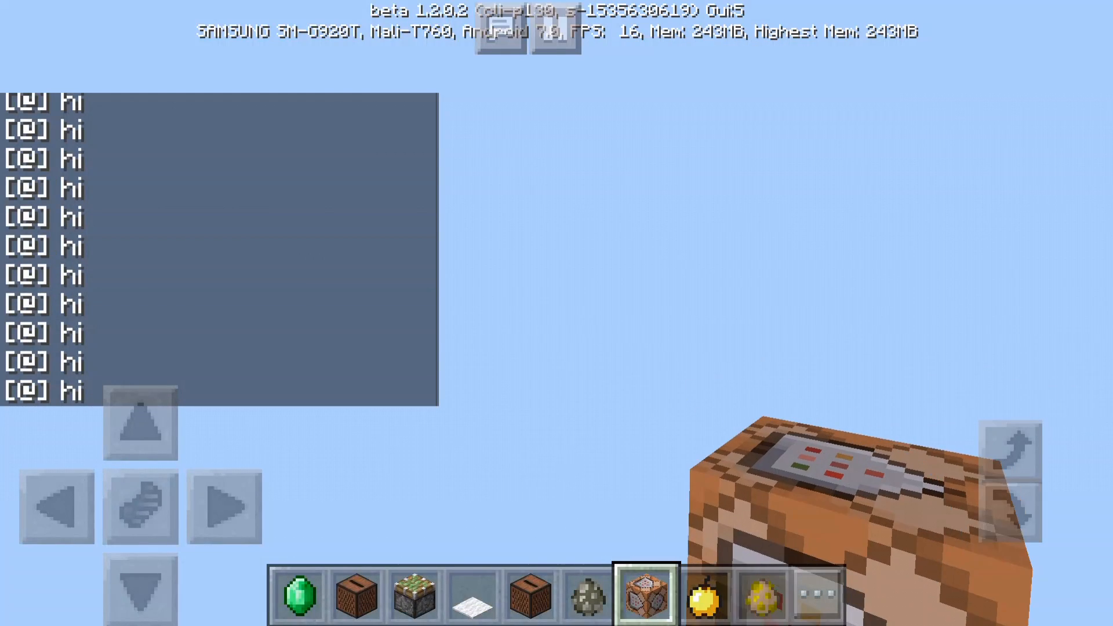